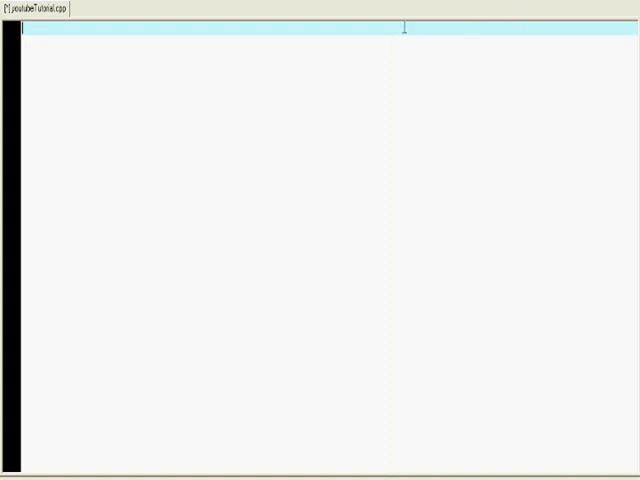
Step: Add #include <iostream> and using namespace std; at the top of youtubeTutorial.cpp
type("#i")
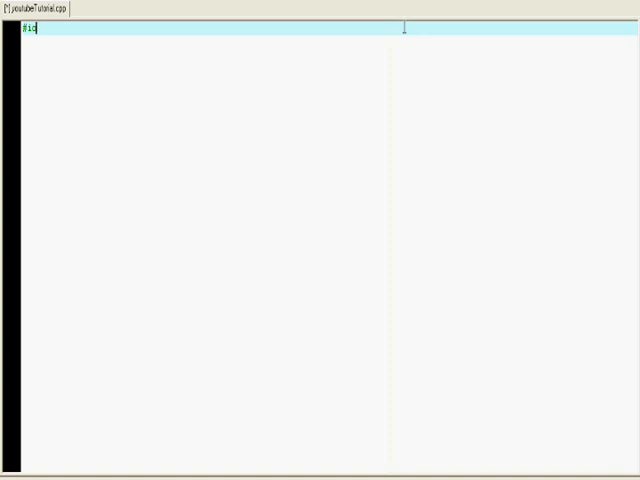
type("nclude <iostream>")
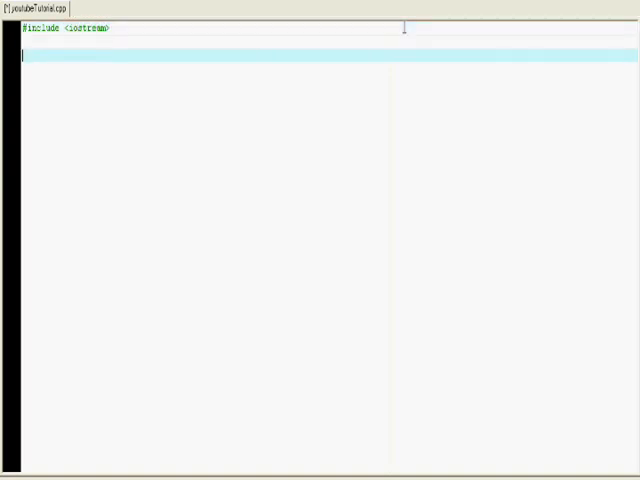
type("using s")
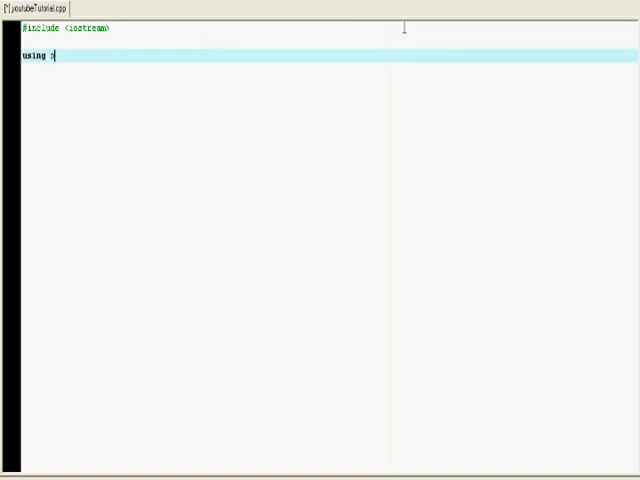
type("namespace s")
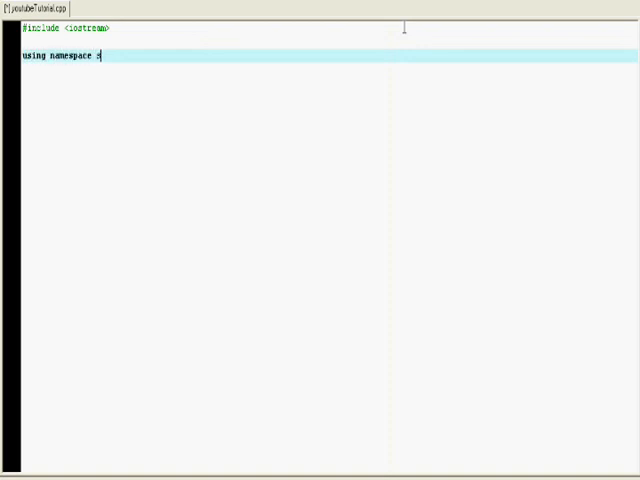
type("td;")
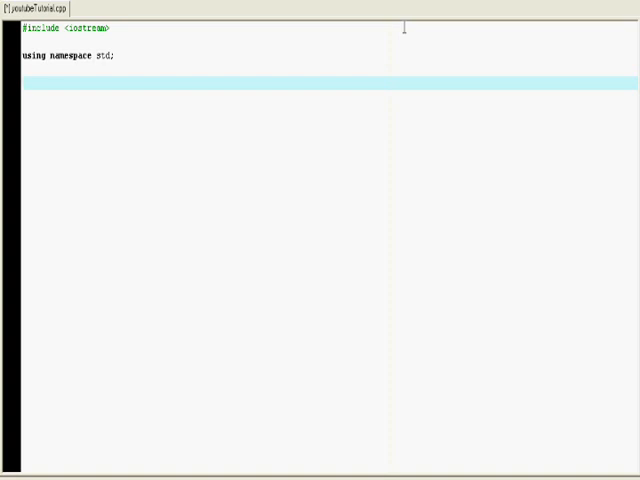
Step: Declare the function prototype int decTobinary(int x);
type("int")
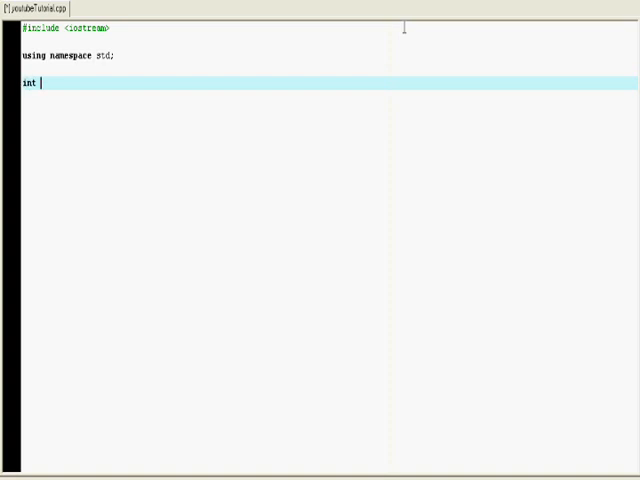
type("dec")
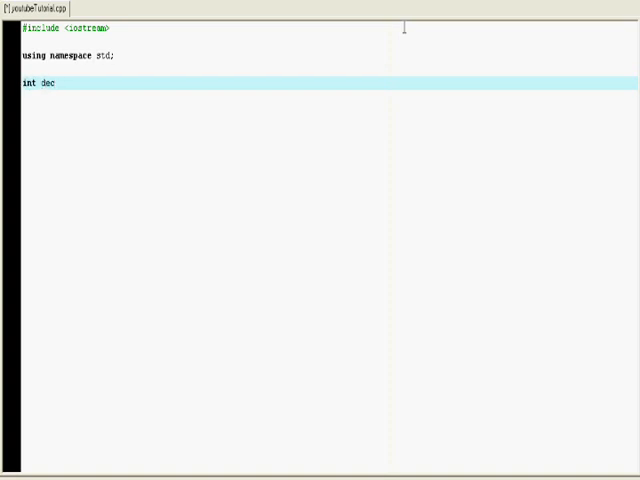
type("Tobinary(")
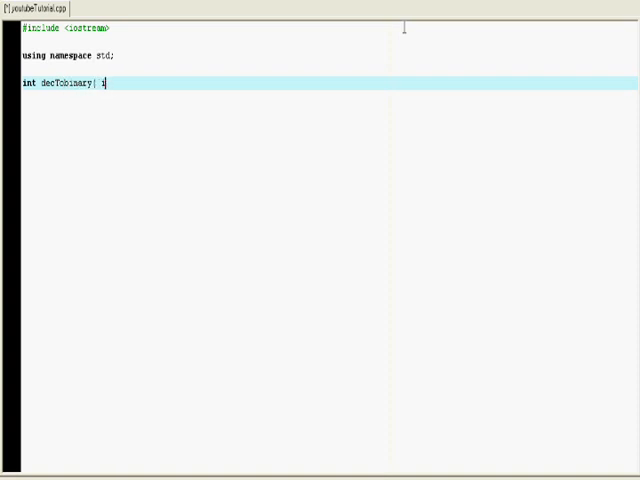
type("int")
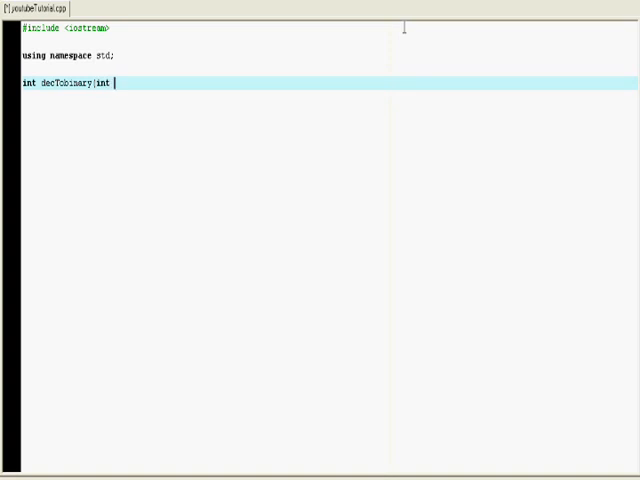
type("x);")
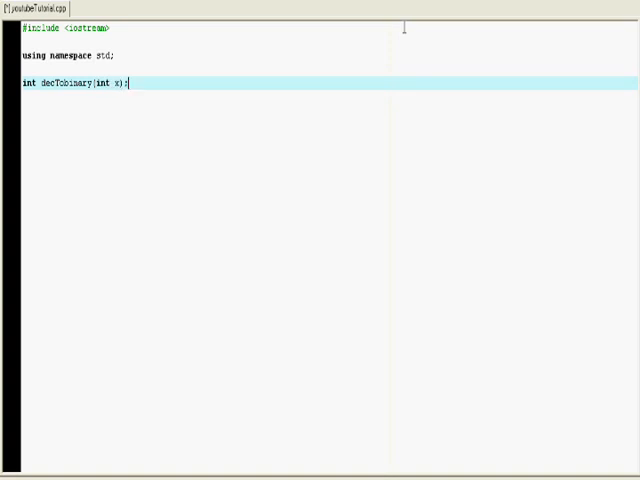
Step: Open int main() and print the prompt "Enter a number = "
type("int")
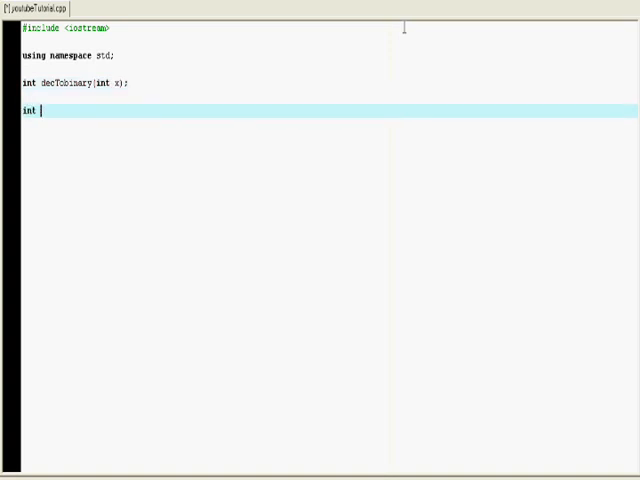
type("main()")
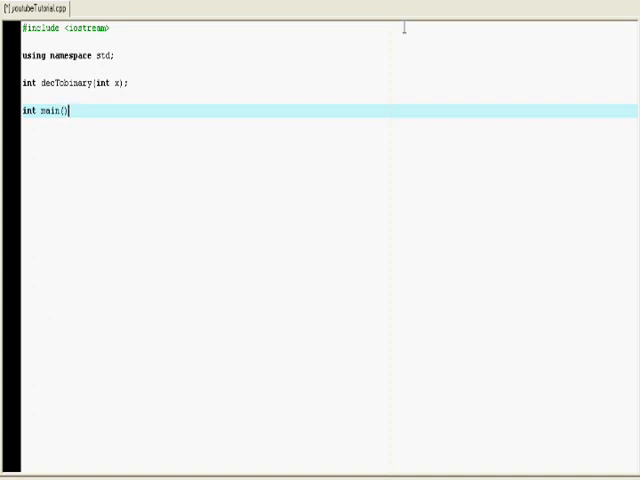
type("{")
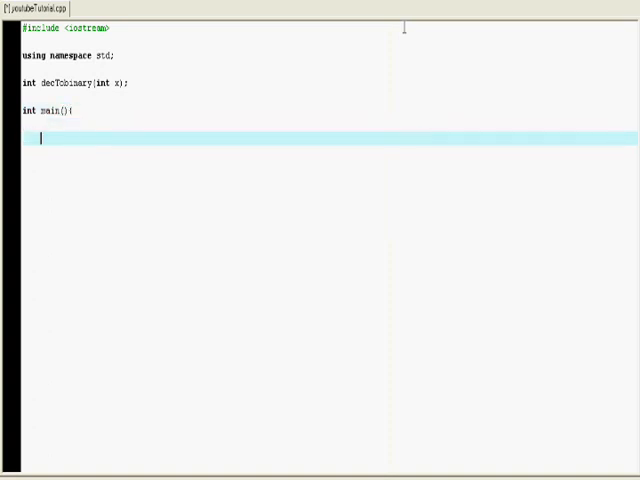
type("cout")
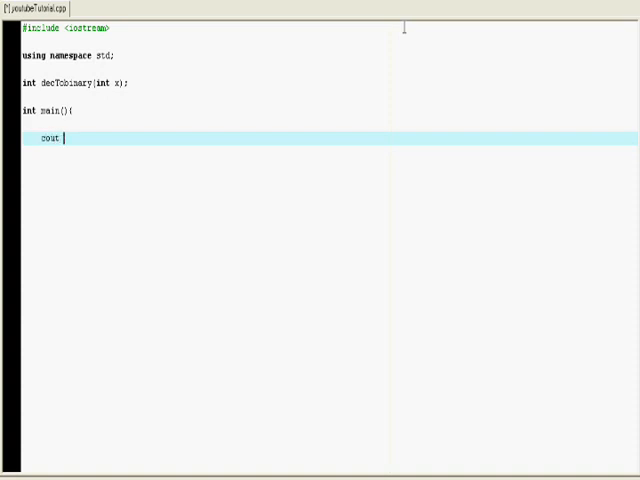
type("<<")
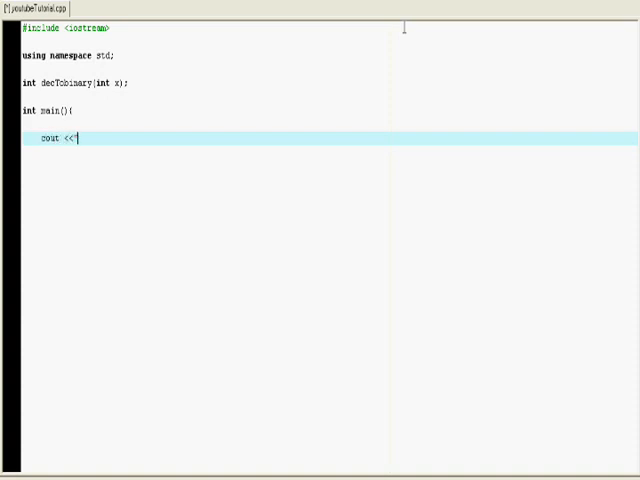
type("\"Enter")
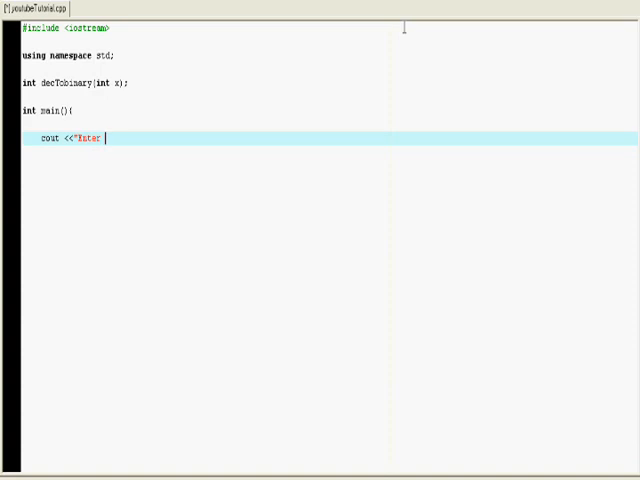
type("a number")
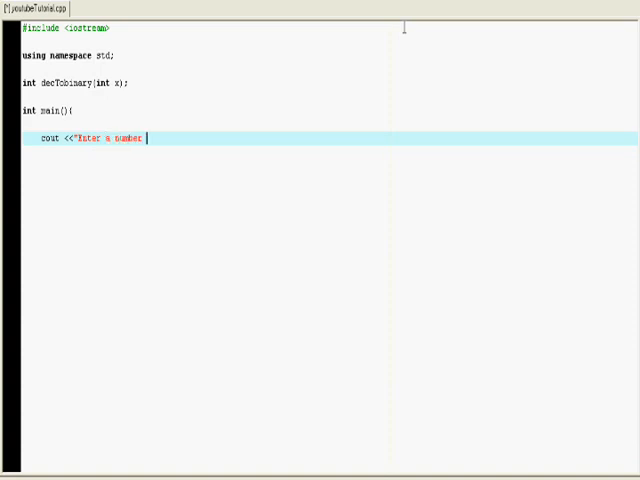
type("=")
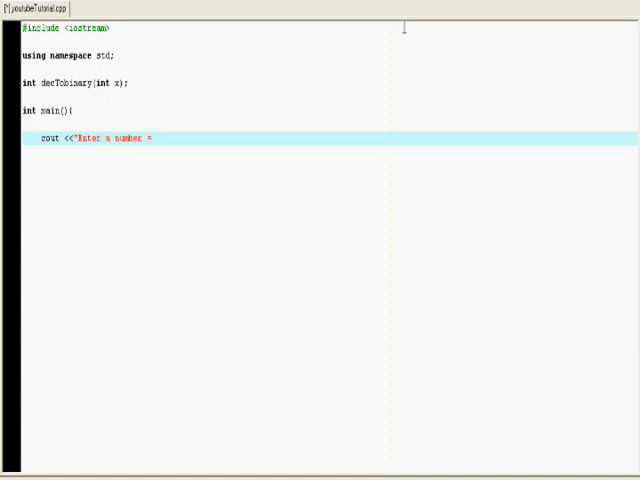
type("\";")
type("int n")
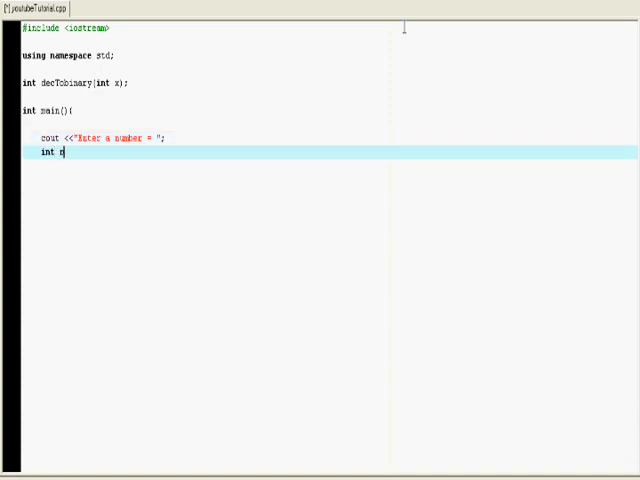
Step: Read num from input and store decToBinary(num) in int answer
type("um;")
type("cin")
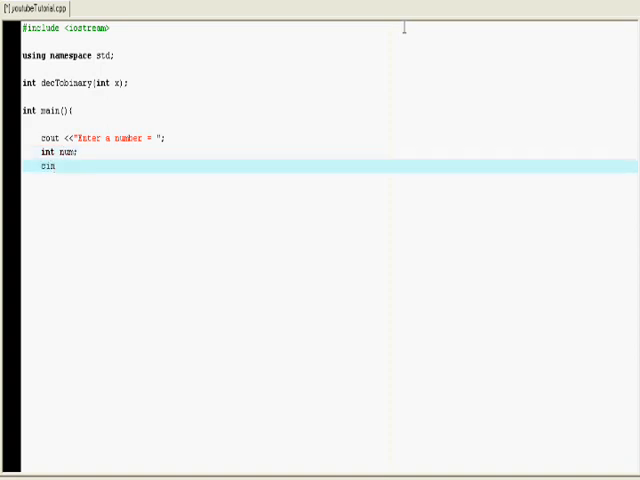
type(">>")
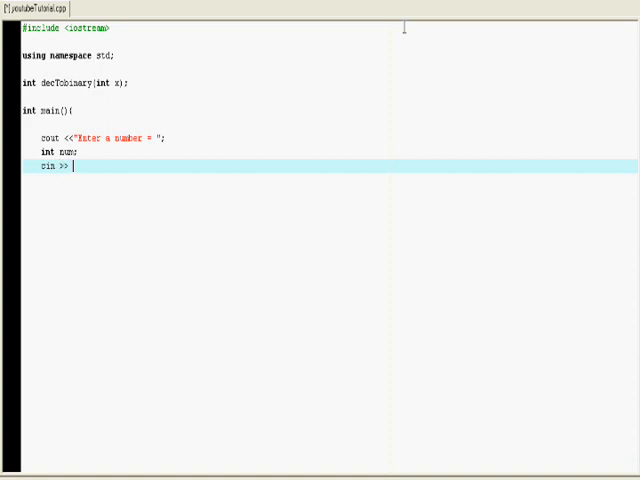
type("num;")
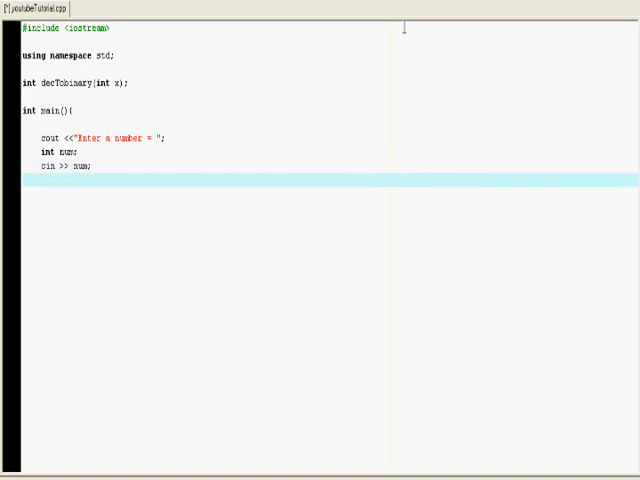
type("int")
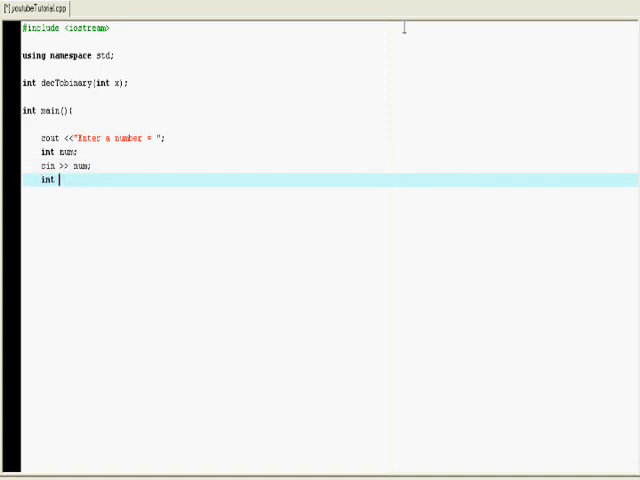
type("answer =")
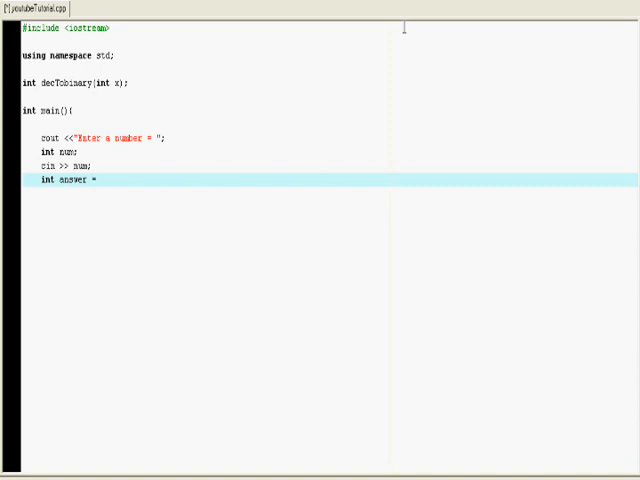
type("dec")
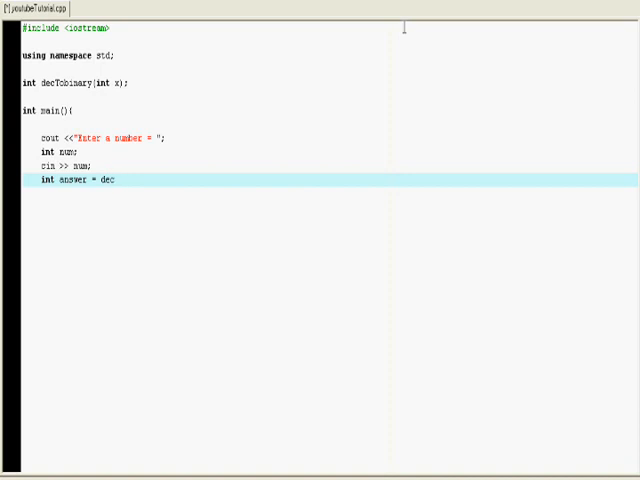
type("To")
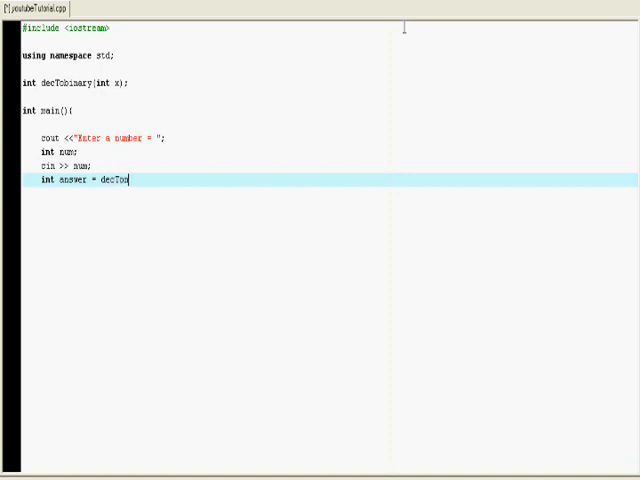
type("Binary(")
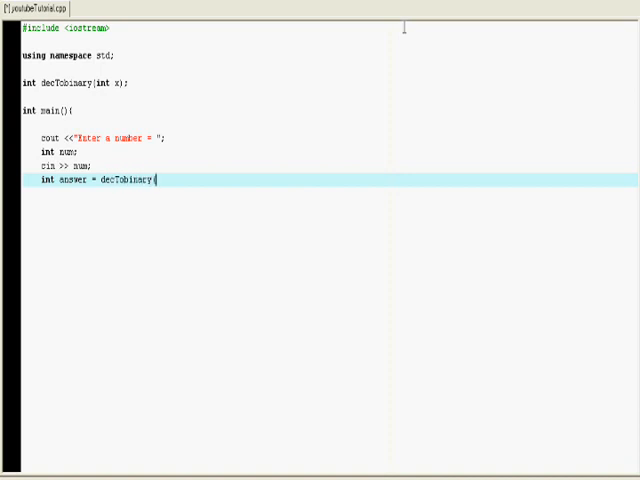
type("(num);")
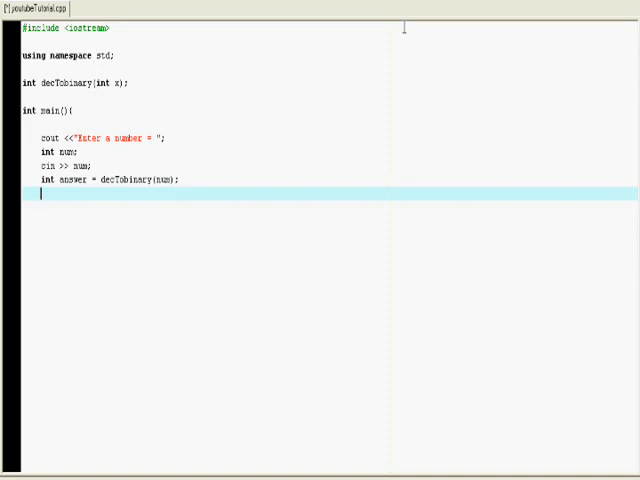
Step: Print the answer with a cout line ending in endl
type("cout <<")
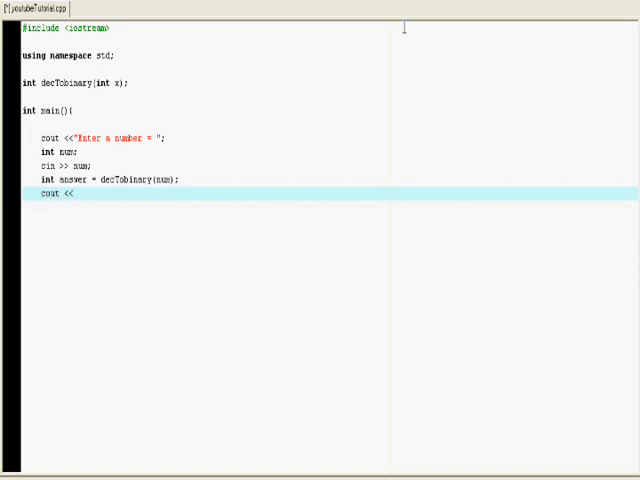
type("\"You")
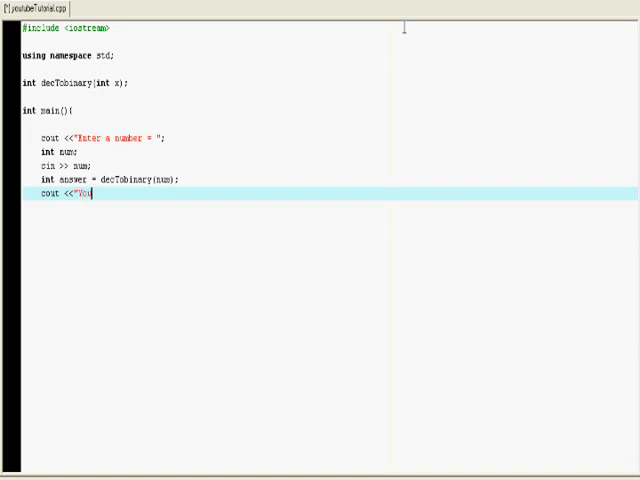
type("answer = \" <<")
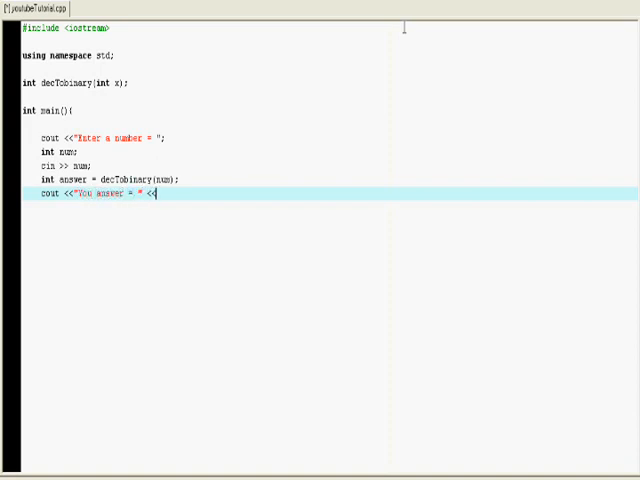
type("answer")
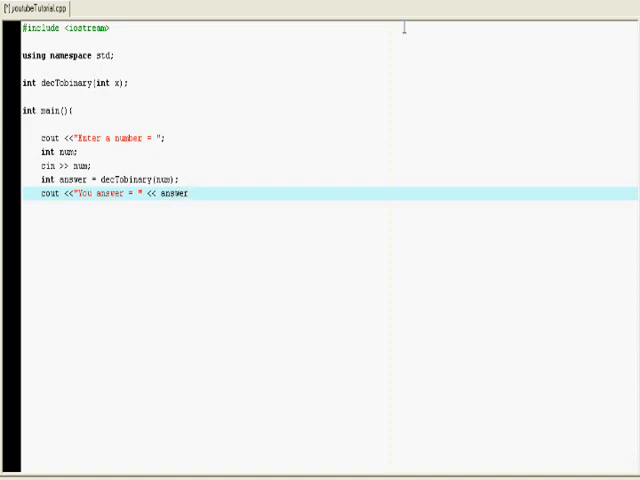
type("<<")
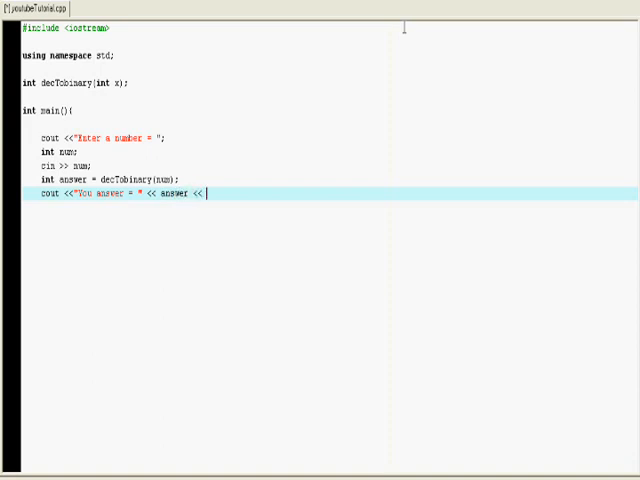
type("endl;")
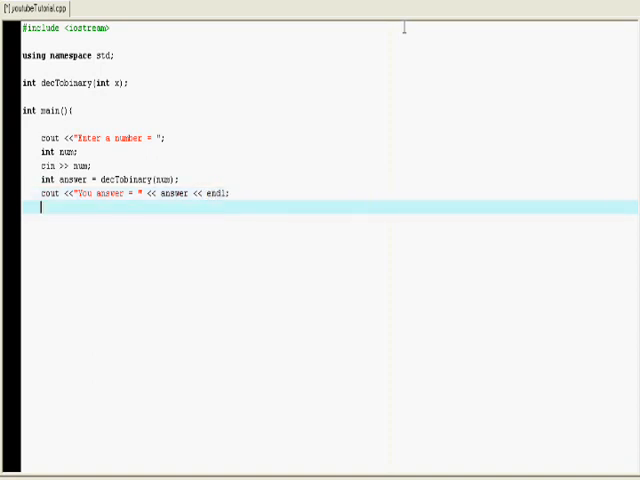
Step: Add system("pause"); and return 0 to finish main
type("s")
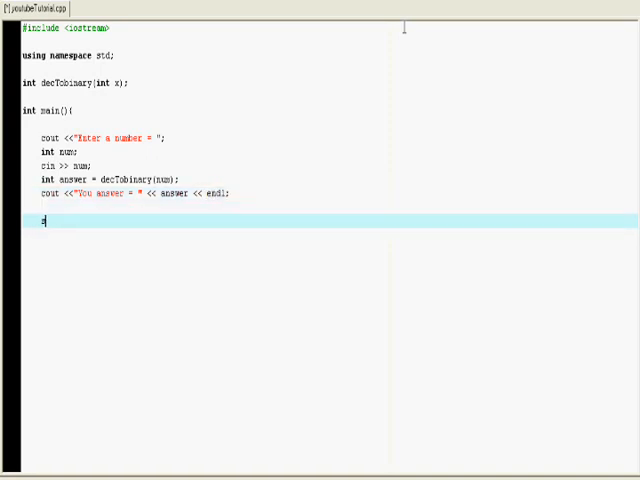
type("ys")
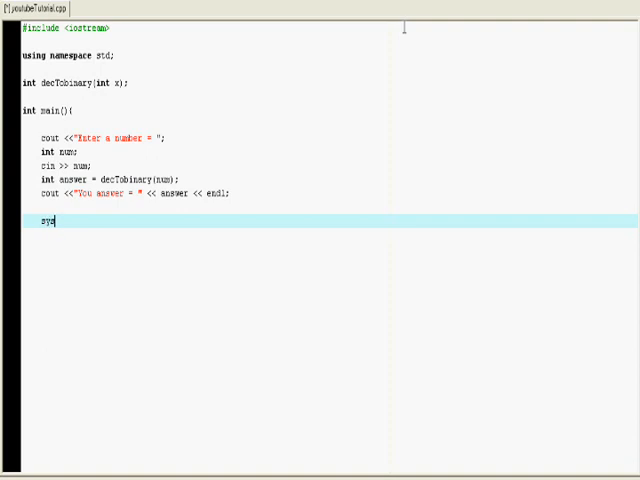
type("tem(")
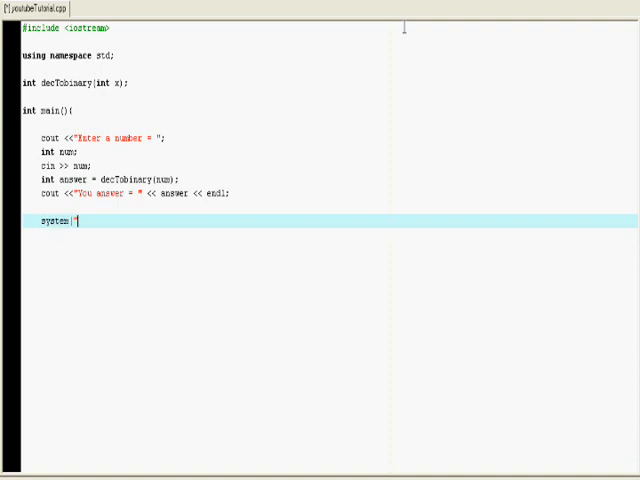
type("pause")
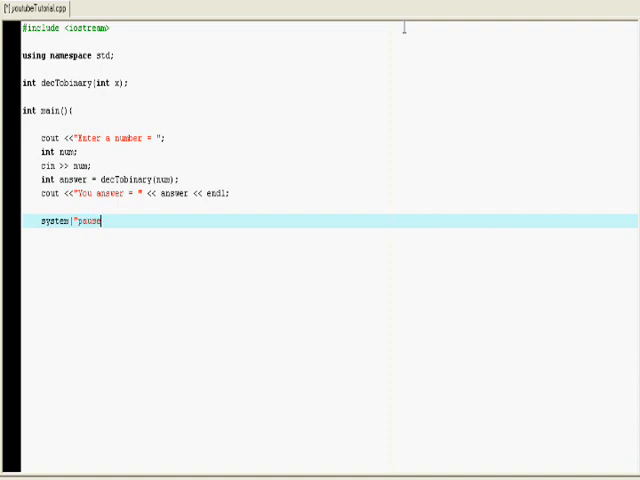
type("\");")
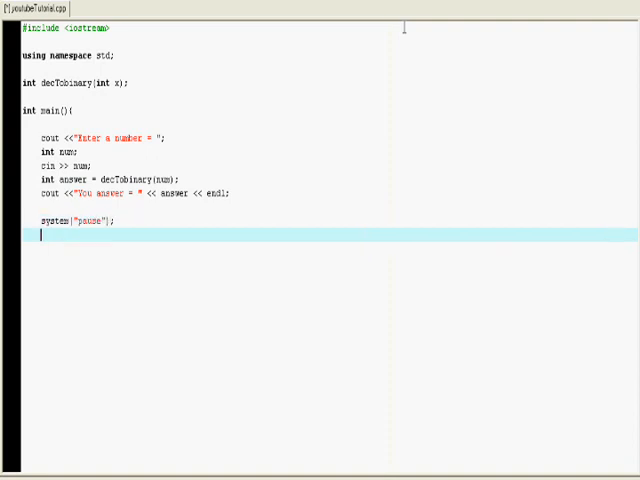
type("return 0;")
type("}")
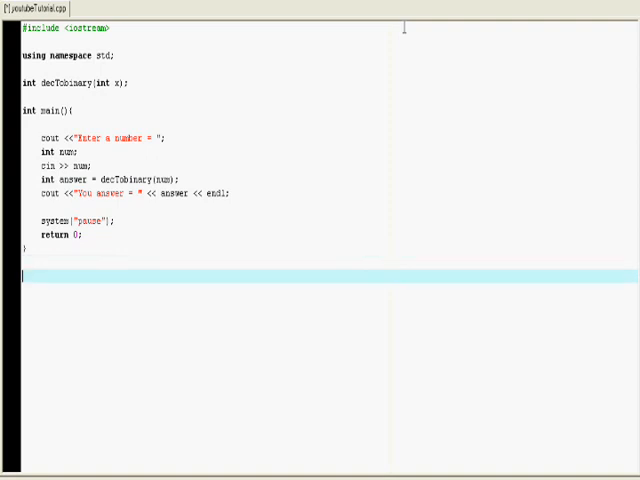
Step: Start the definition int decTobinary(int x){ below main
type("int")
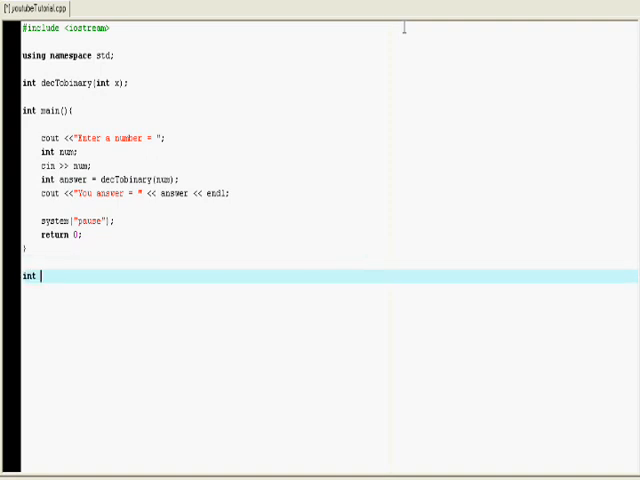
type("de")
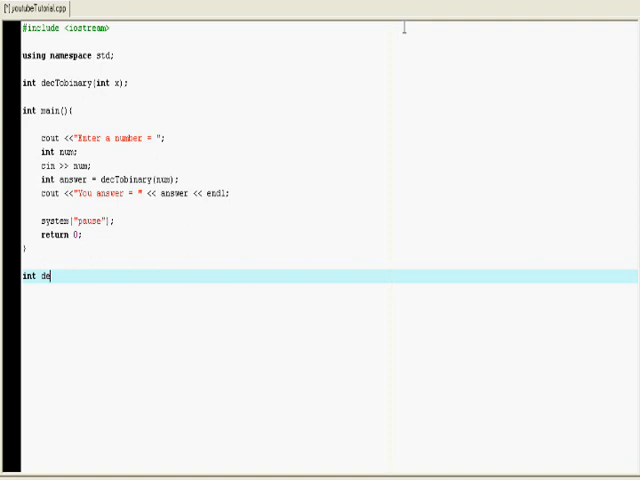
type("cT")
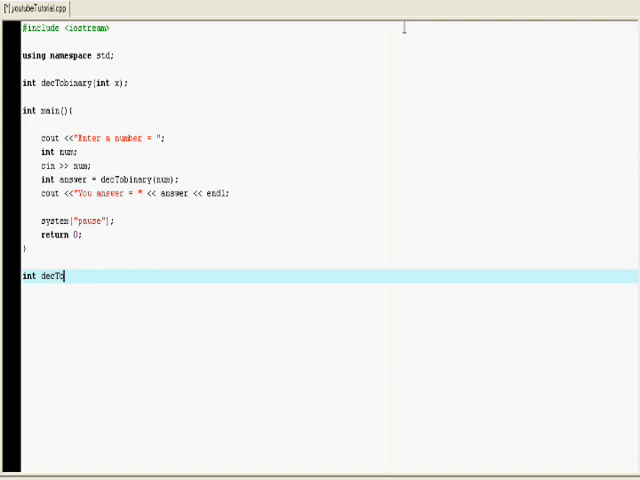
type("obinary")
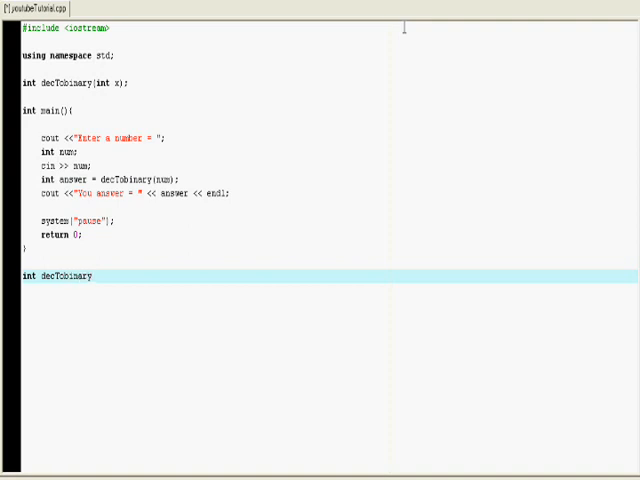
type("(int x){")
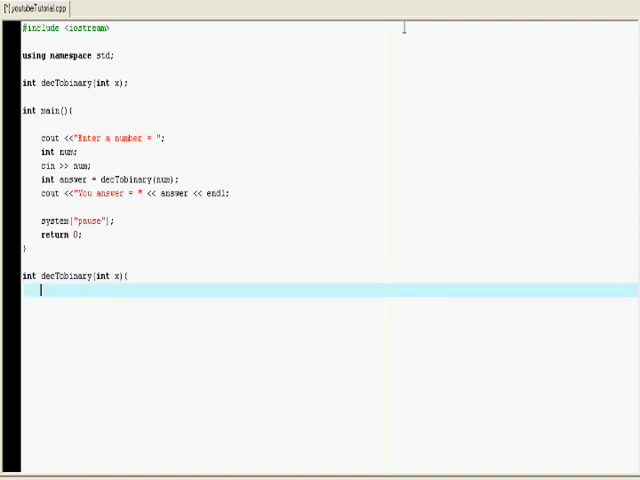
Step: Add if(x == 0) return 0; and begin the next return line
type("if")
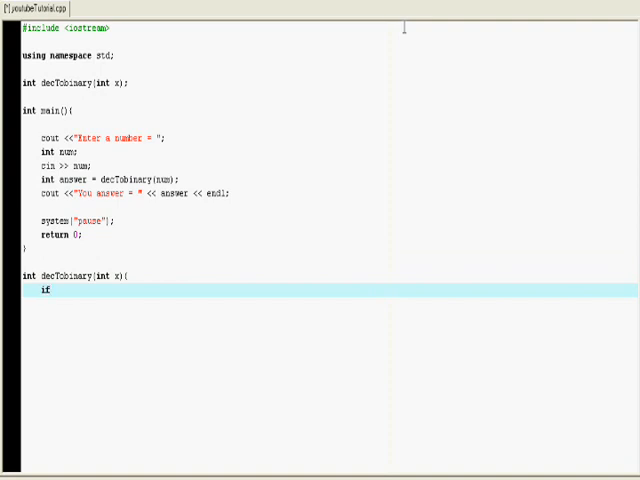
type("(x")
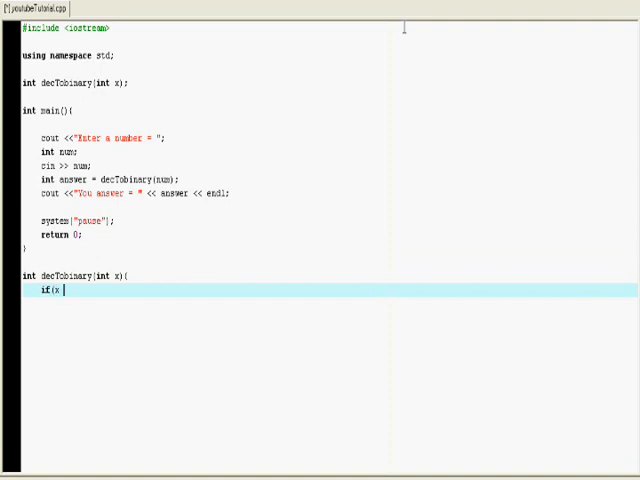
type("==")
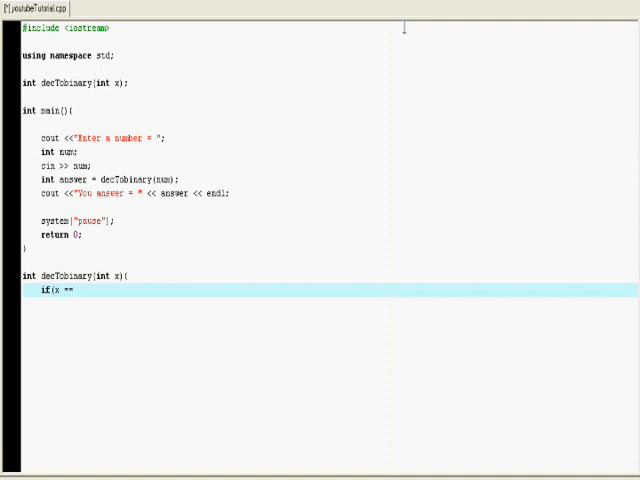
type("0")
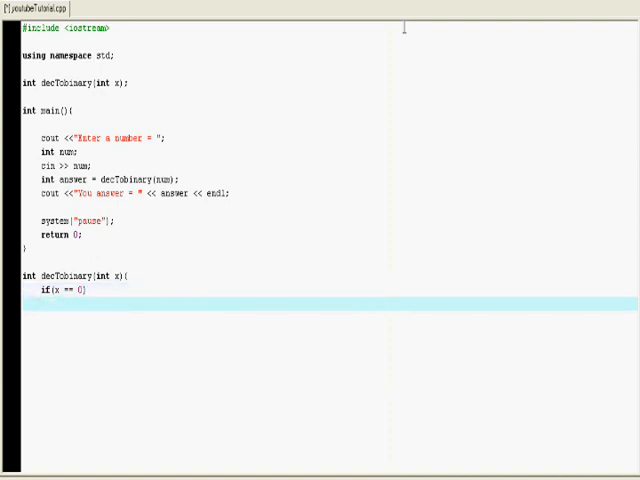
type("return 0;")
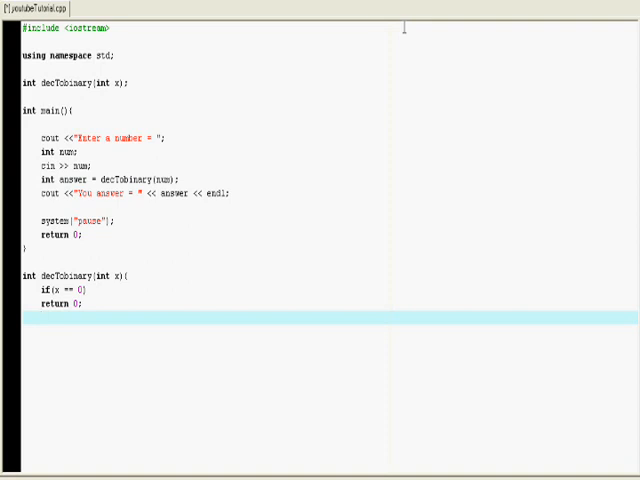
type("return")
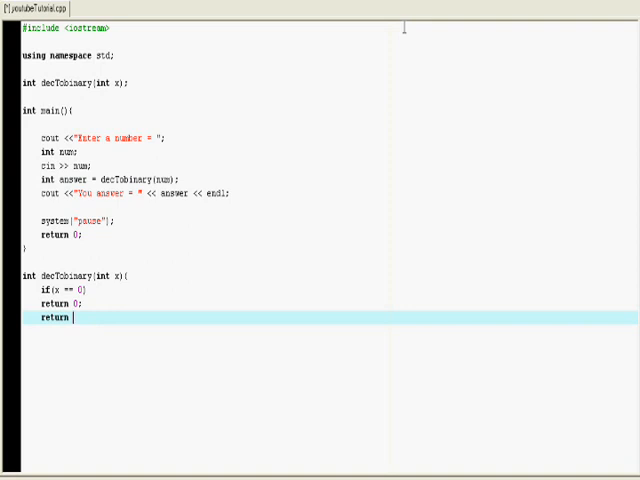
Step: Write return 10 * decTobinary(x/2) + x % 2; and move down to close the function
type("10 *")
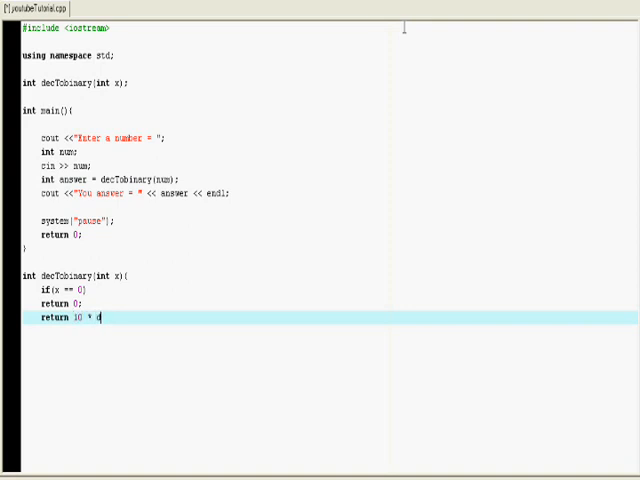
type("decTobinary")
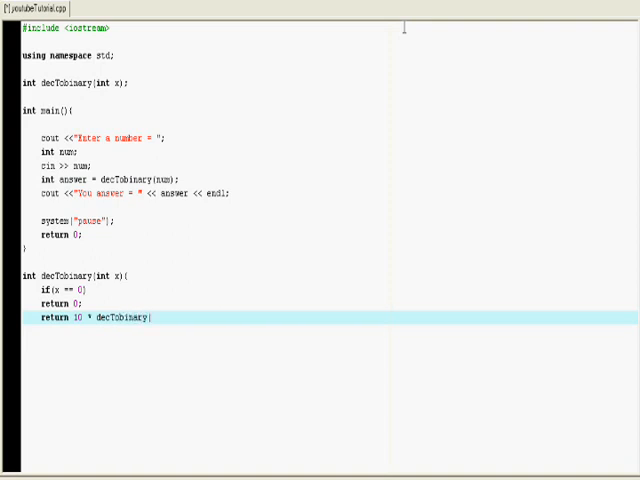
type("(")
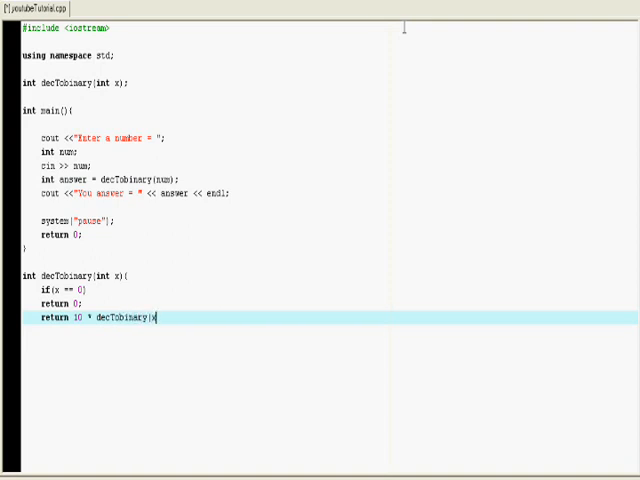
type("x/")
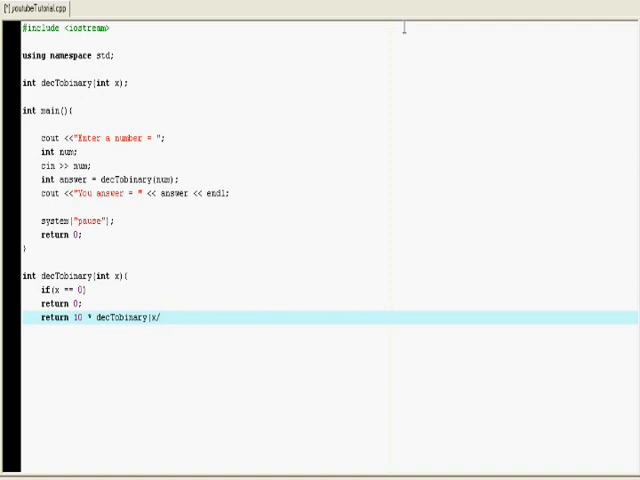
type("2)")
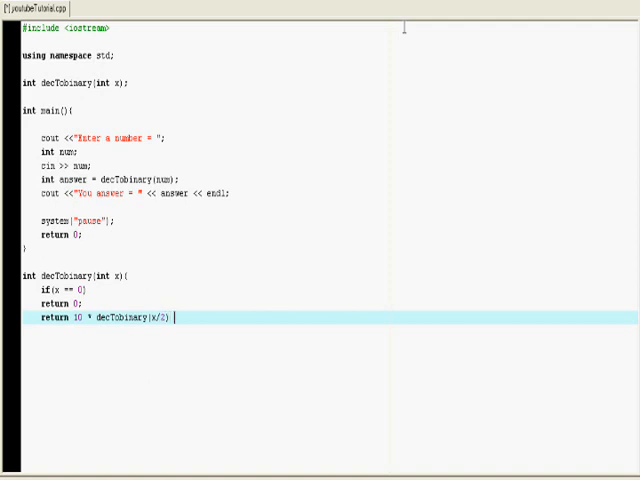
type("+")
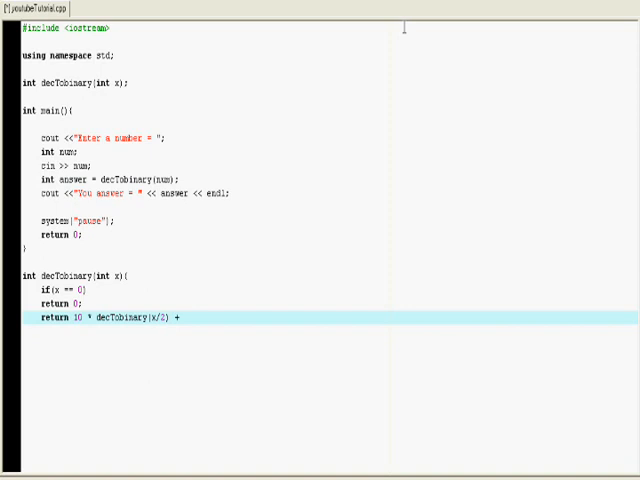
type("x")
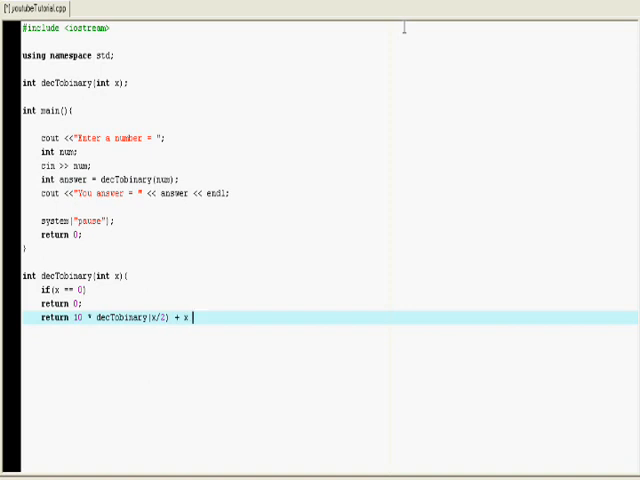
type("%")
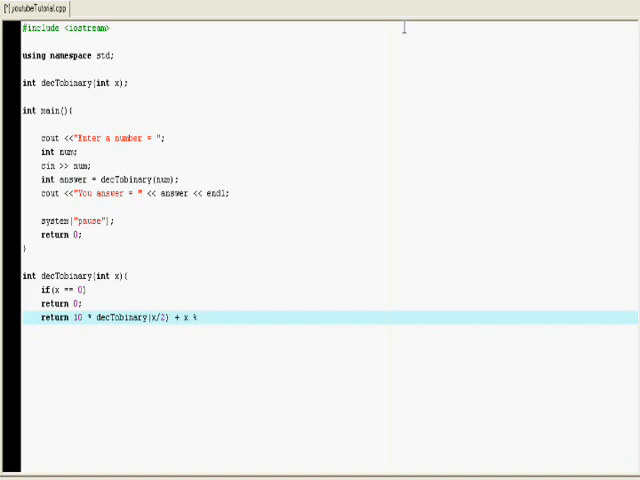
type("2")
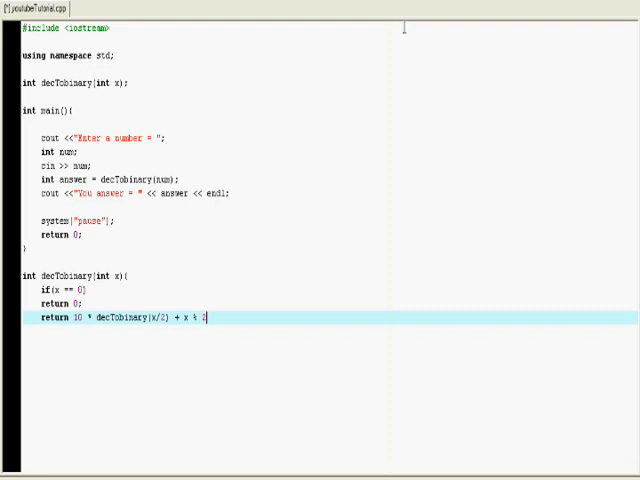
key("Down")
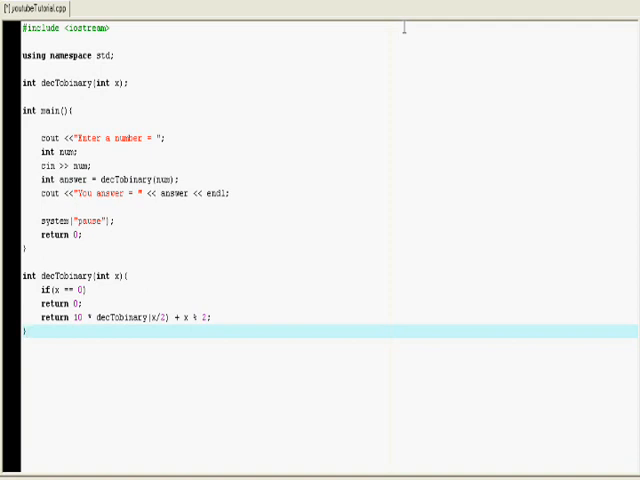
mouse_move(201, 31)
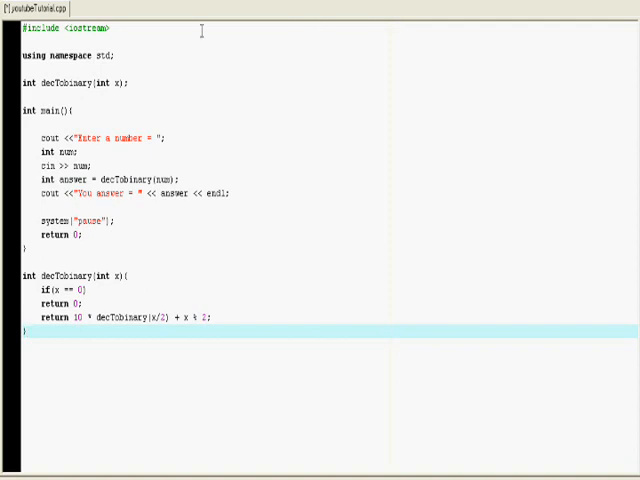
mouse_move(201, 31)
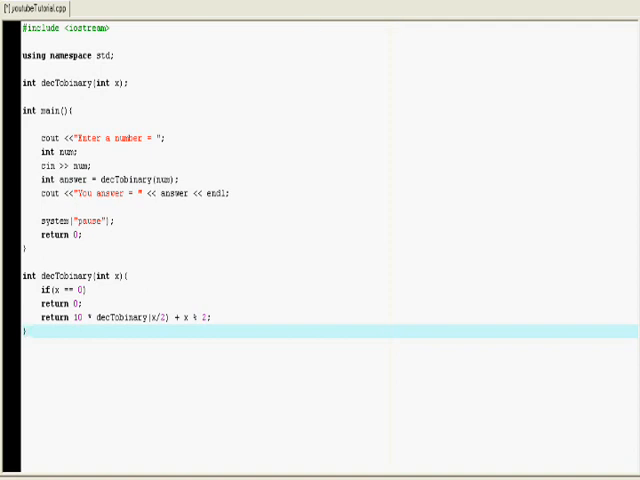
Step: Compile and run the program via Execute > Compile & Run
left_click(30, 5)
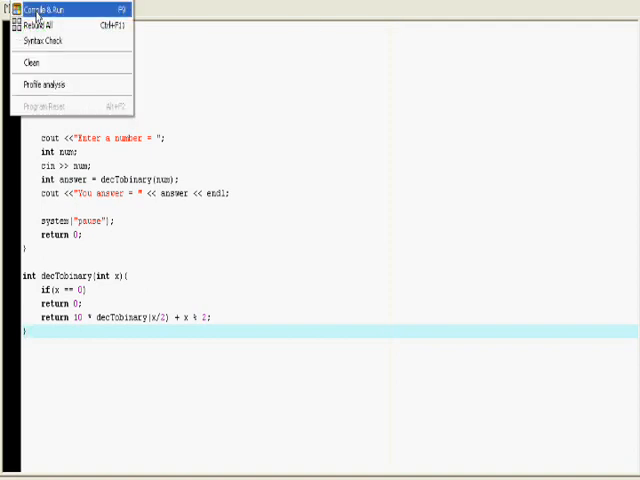
left_click(50, 17)
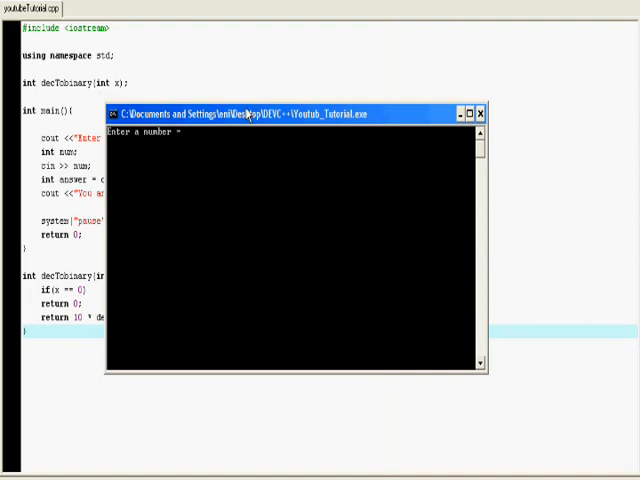
Step: Answer the console's number prompt with 3, after first typing 15
type("15")
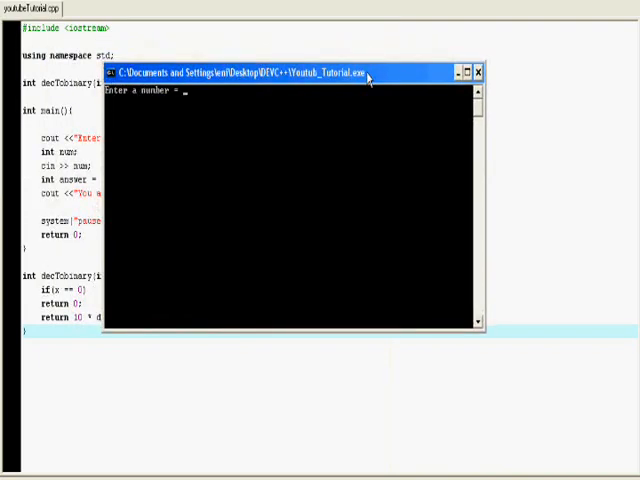
type("3")
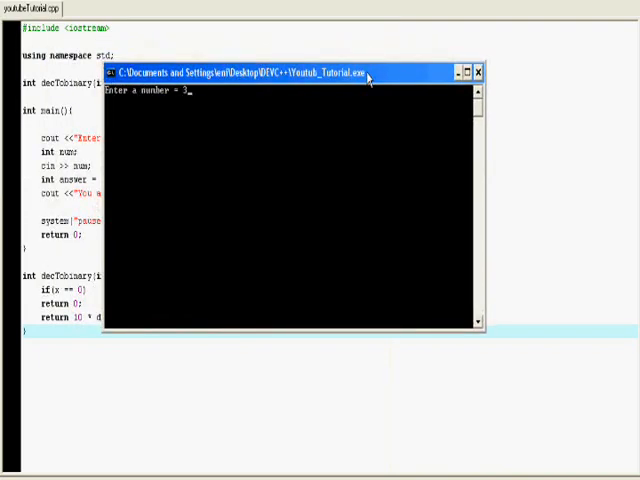